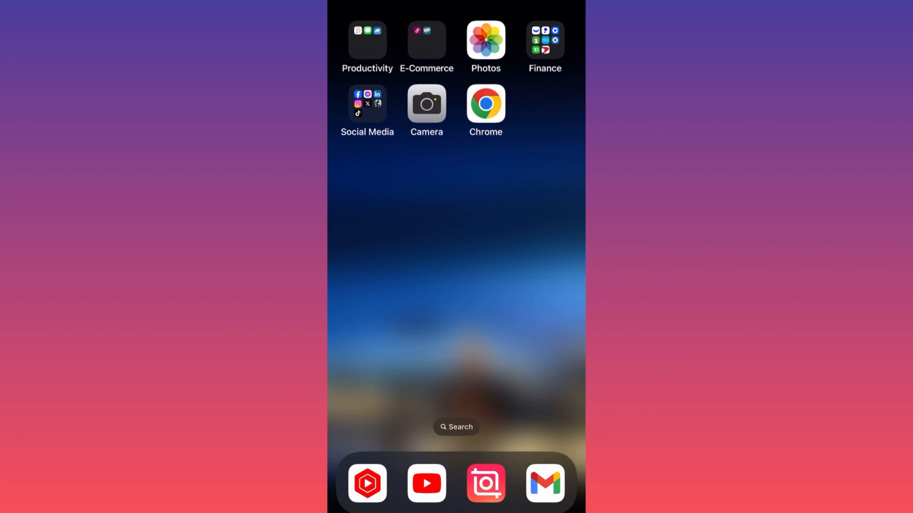
Launch Instagram from the Social Media folder on the Home Screen.
click(367, 104)
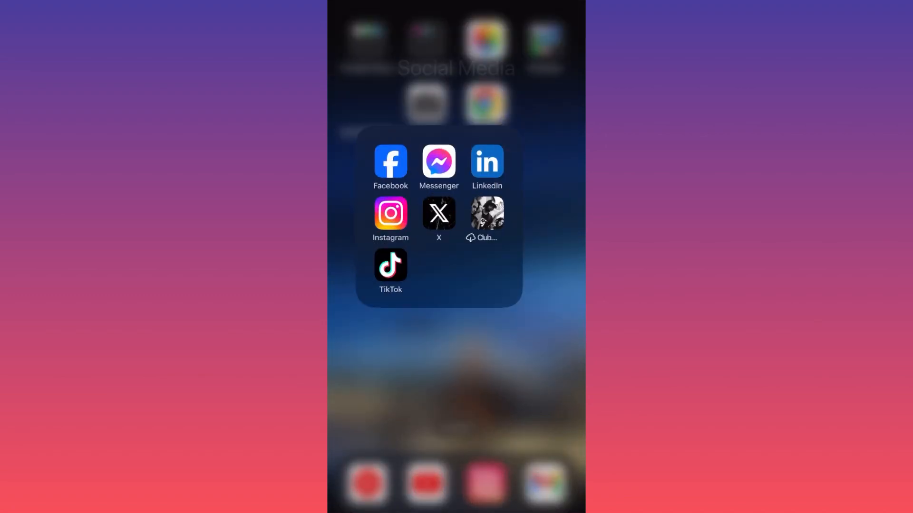
click(390, 218)
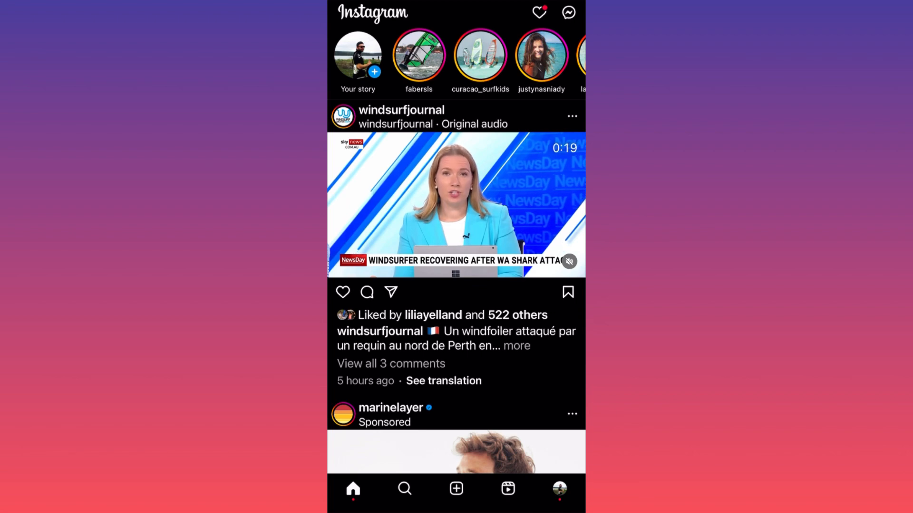
Start a new story via Your story, showing the Add to story gallery.
click(559, 488)
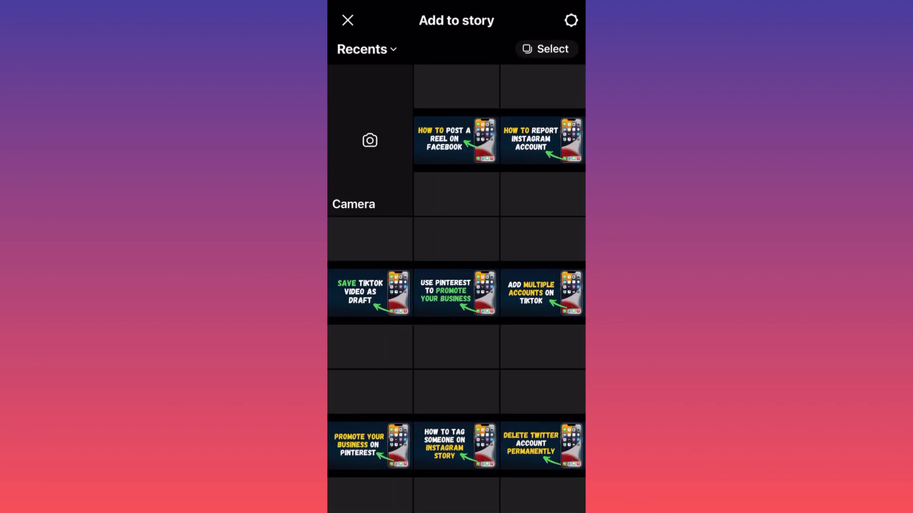
Pick the 'How to post a reel on Facebook' thumbnail for the story draft.
click(456, 139)
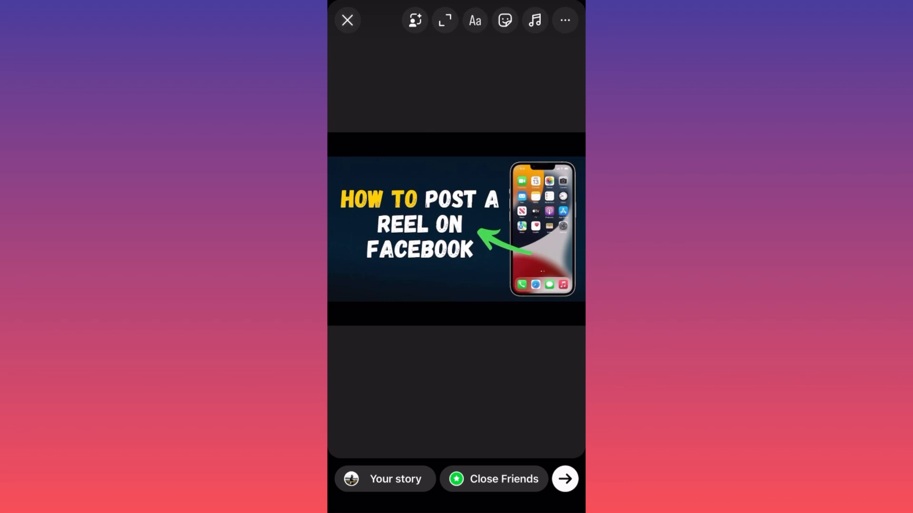
Add a Mention sticker to the story, opening a fresh text entry.
click(474, 20)
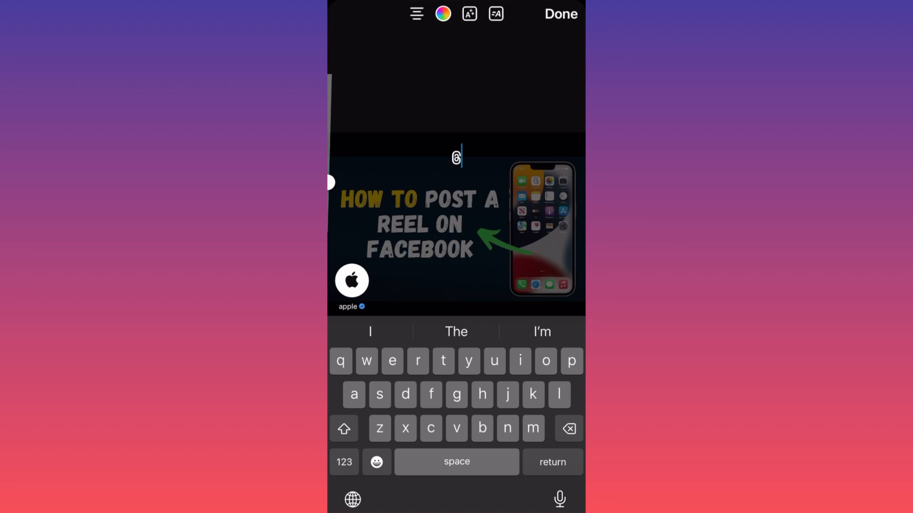
text(@apple)
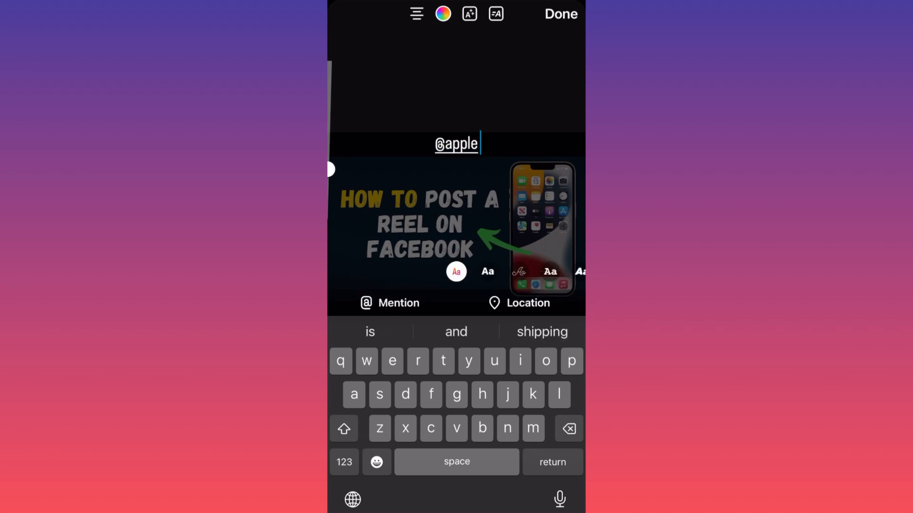
click(559, 14)
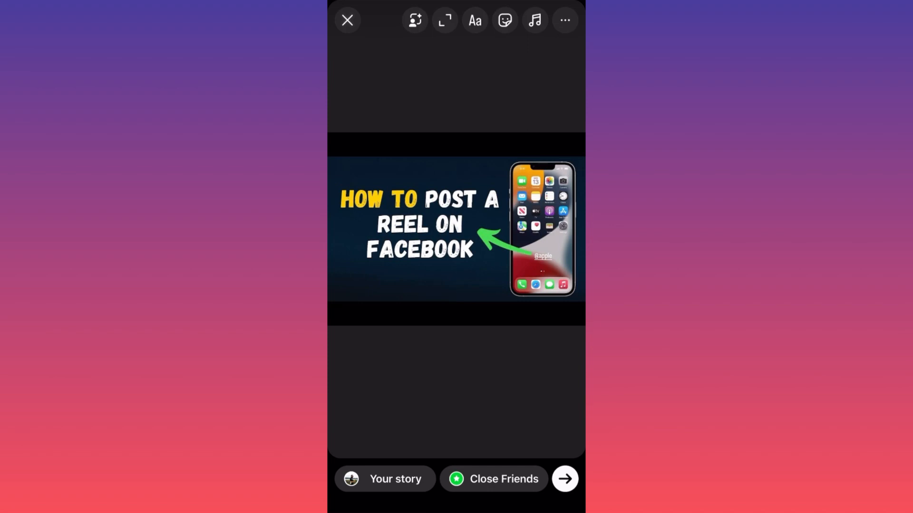
click(474, 20)
text(@)
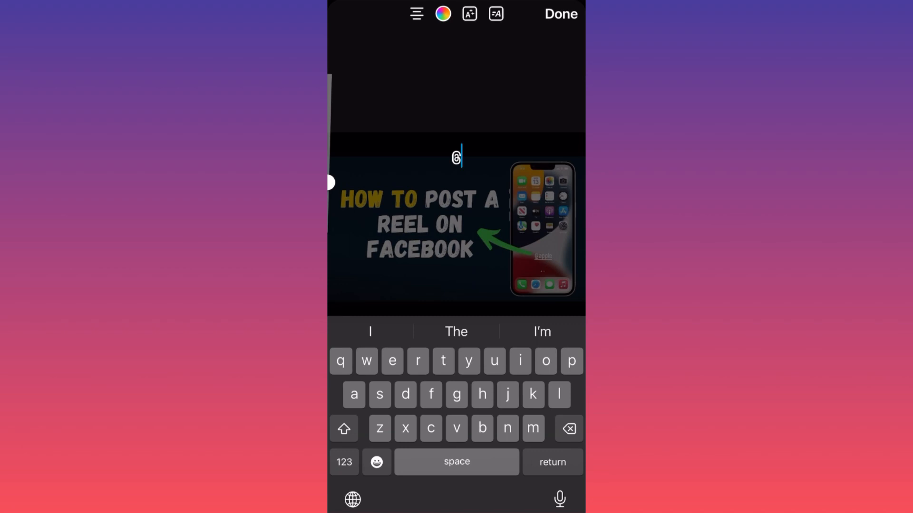
Enter 'tech' in the second mention to list matching accounts like techwithtaz.
text(tec)
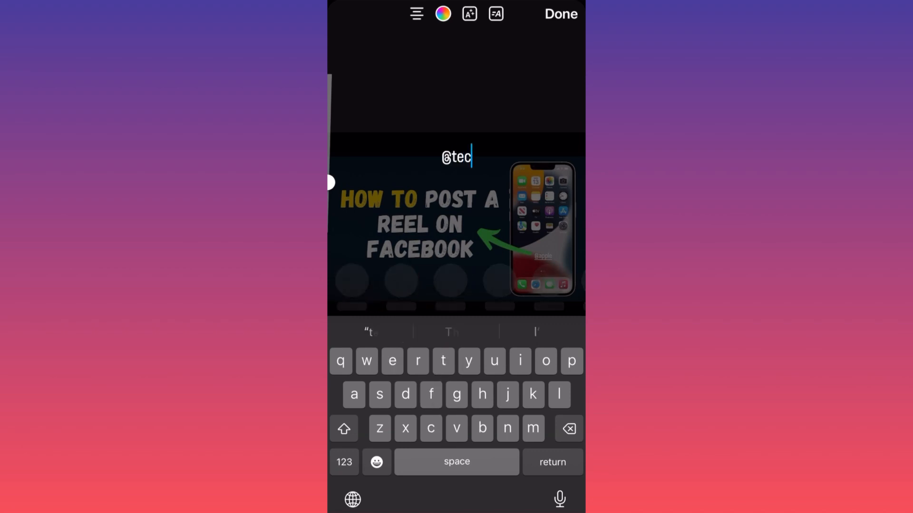
text(h)
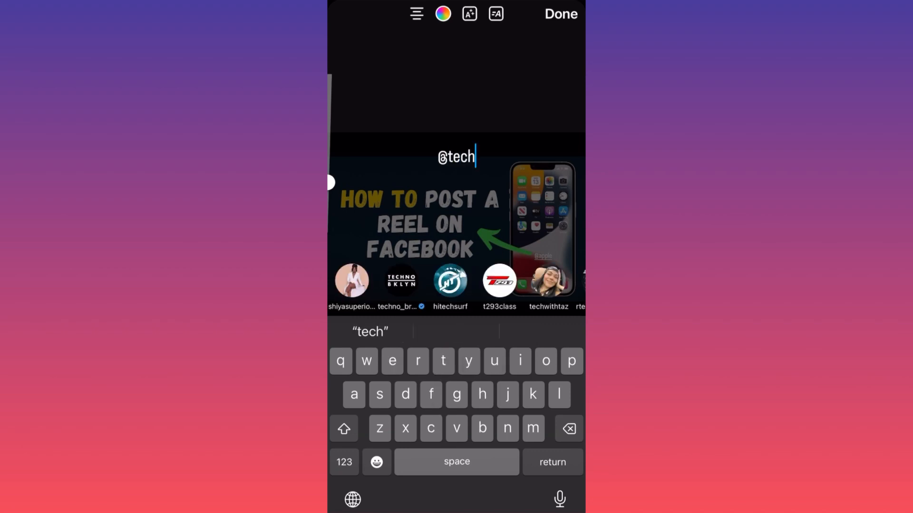